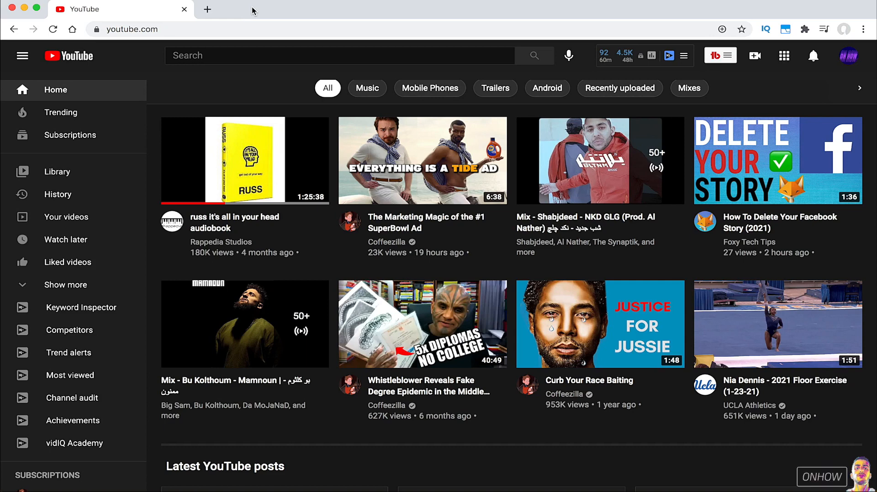
Search YouTube for 'OnHow'
{"action": "left_click", "coordinate": [339, 55]}
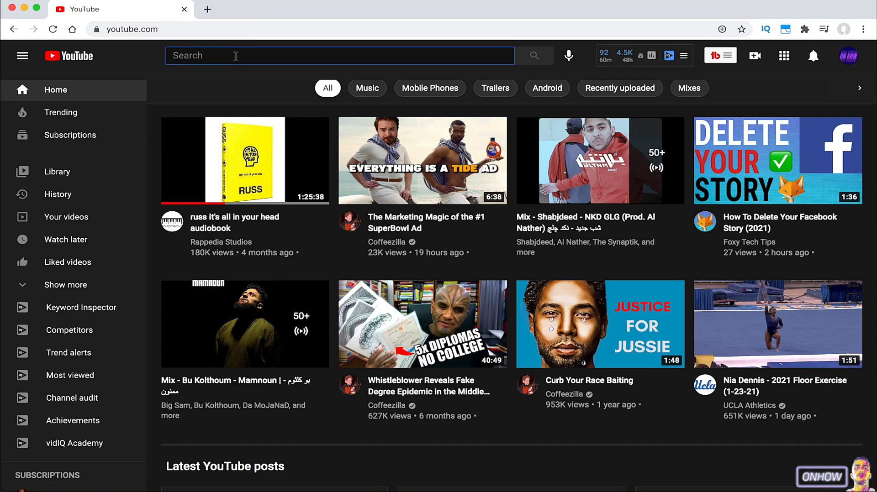
{"action": "type", "text": "OnHow"}
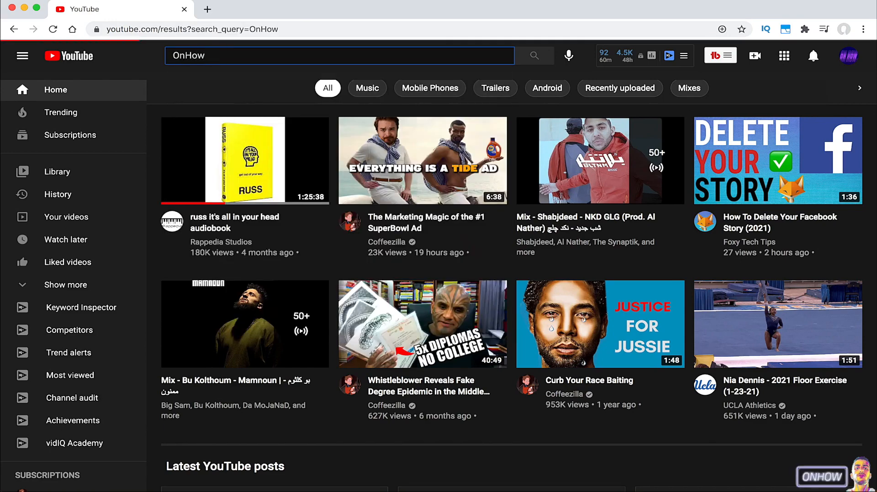
{"action": "left_click", "coordinate": [533, 55]}
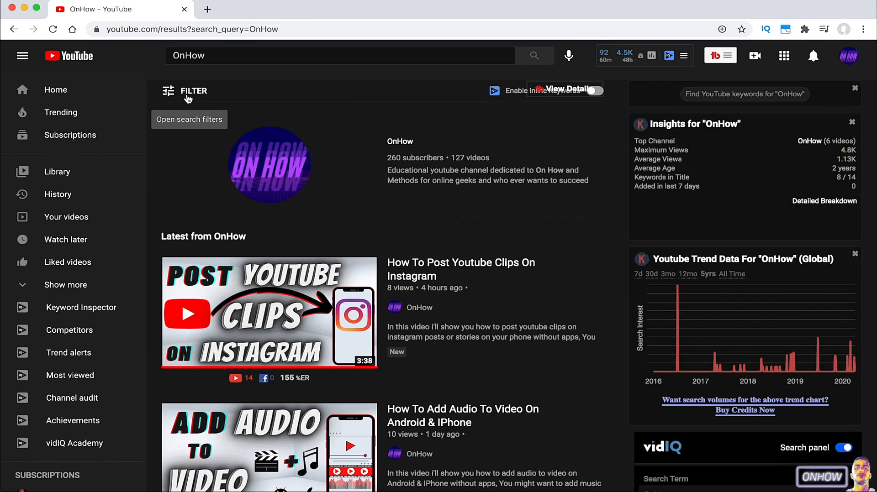
Open the search Filter options and scroll through the OnHow results
{"action": "left_click", "coordinate": [187, 95]}
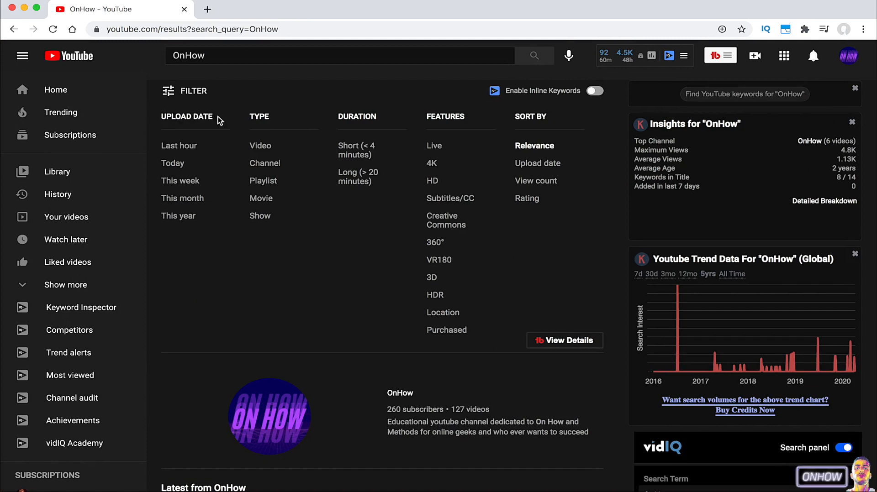
{"action": "mouse_move", "coordinate": [175, 161]}
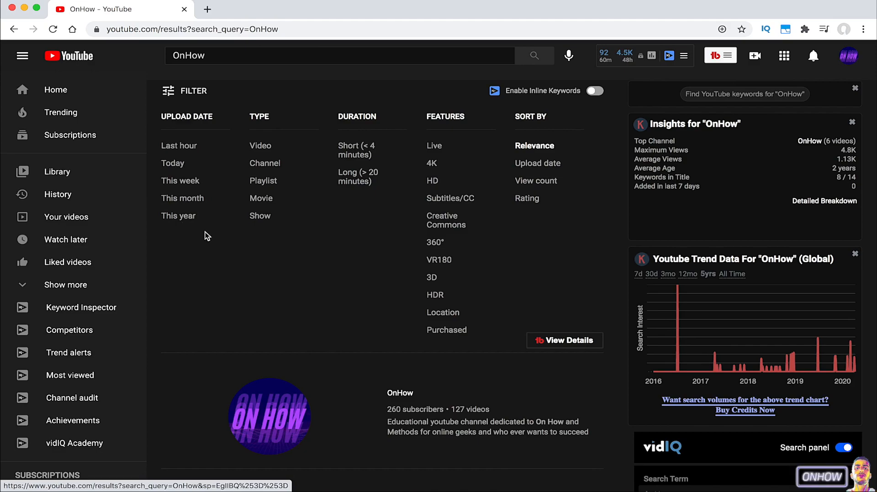
{"action": "scroll", "scroll_direction": "down", "scroll_amount": 3}
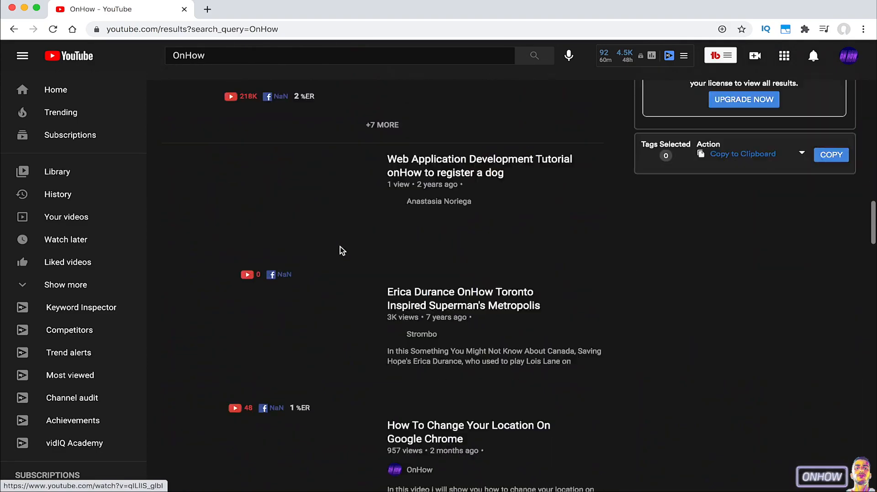
{"action": "scroll", "scroll_direction": "down", "scroll_amount": 3}
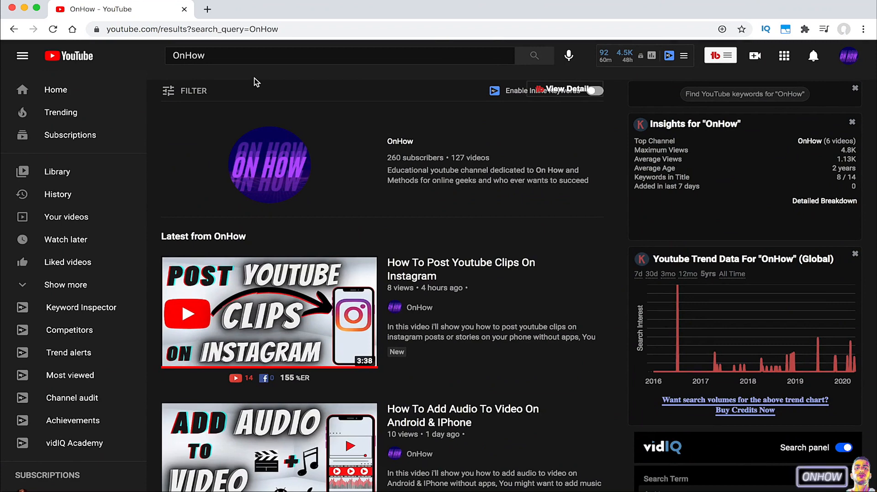
In a new tab, go to google.com and enter 'site:youtube.com rice recipe'
{"action": "left_click", "coordinate": [351, 9]}
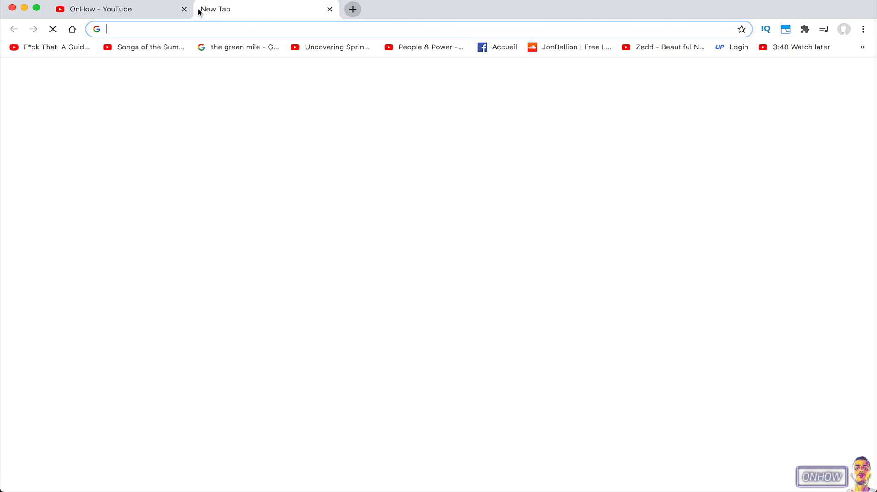
{"action": "type", "text": "google.com"}
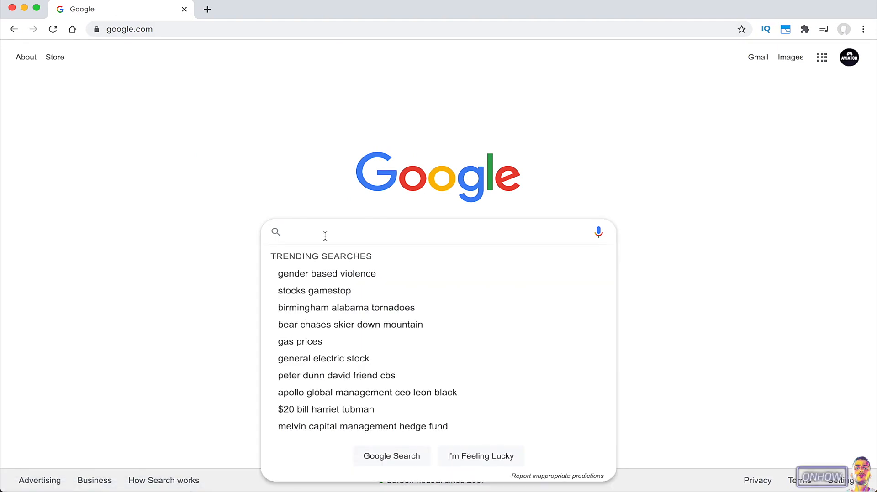
{"action": "type", "text": "site:youtube.com"}
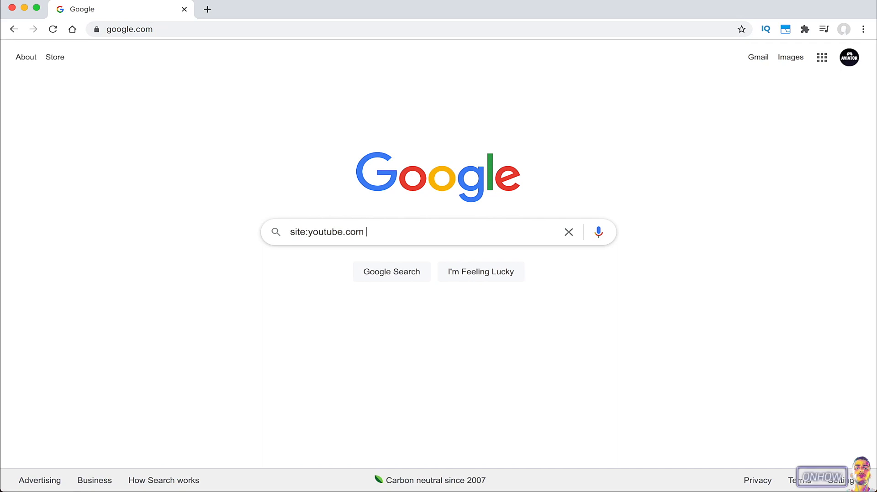
{"action": "type", "text": "rice recipe"}
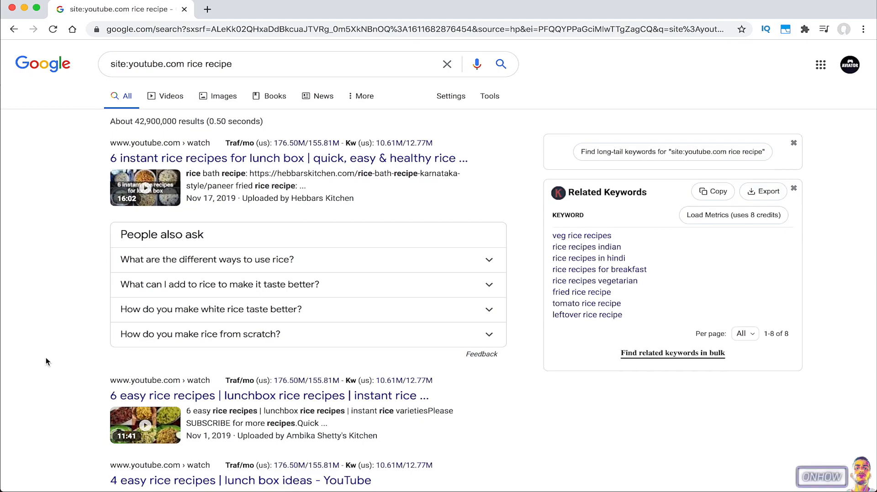
Scroll through the YouTube rice recipe results, including Tasty and HomeCookingShow videos
{"action": "scroll", "scroll_direction": "down", "scroll_amount": 3}
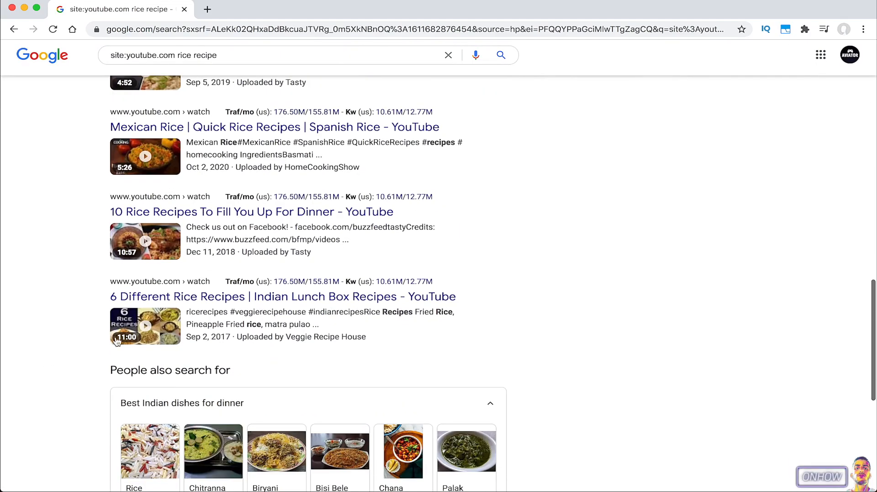
{"action": "scroll", "scroll_direction": "down", "scroll_amount": 3}
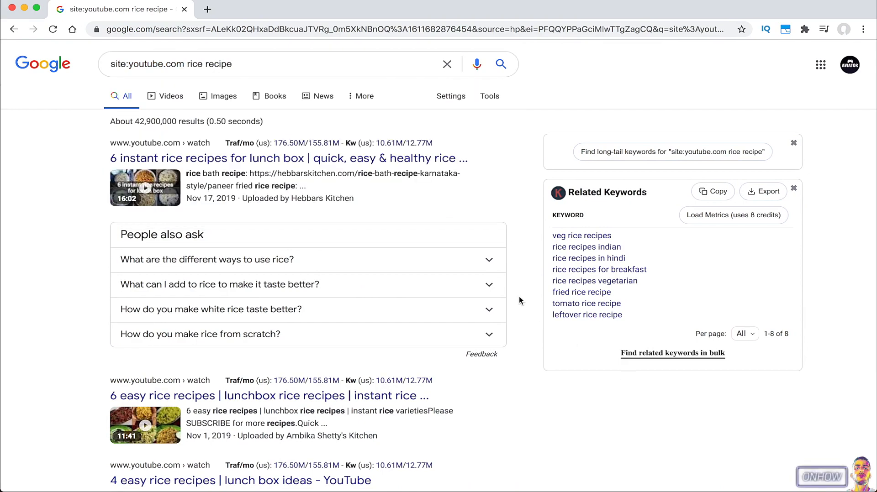
{"action": "scroll", "scroll_direction": "down", "scroll_amount": 3}
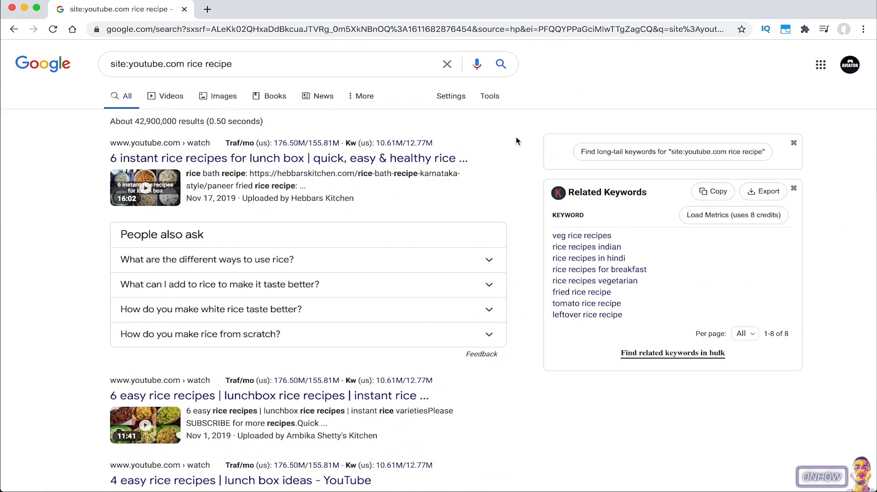
{"action": "scroll", "scroll_direction": "down", "scroll_amount": 3}
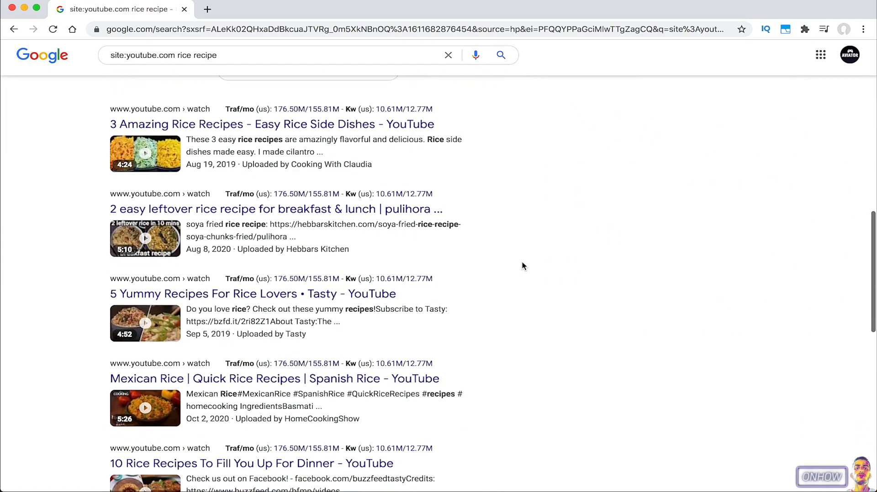
{"action": "scroll", "scroll_direction": "up", "scroll_amount": 3}
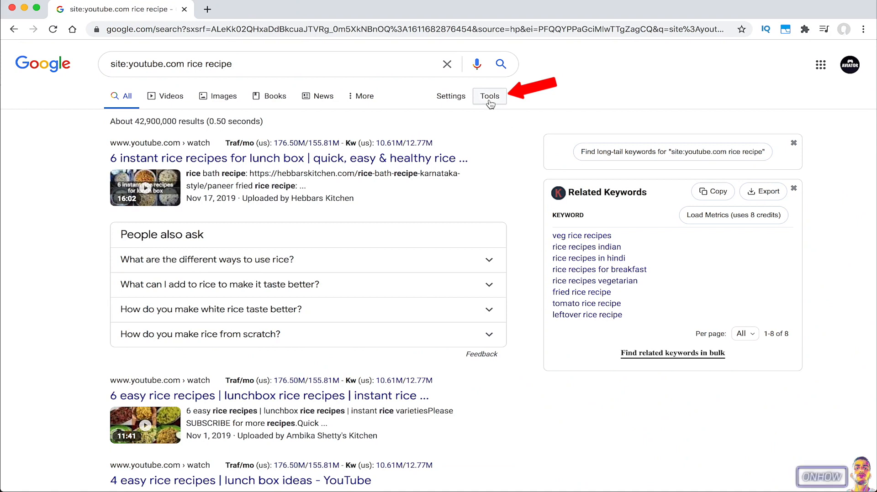
Under Tools, choose Custom range from the Any time menu
{"action": "left_click", "coordinate": [489, 95]}
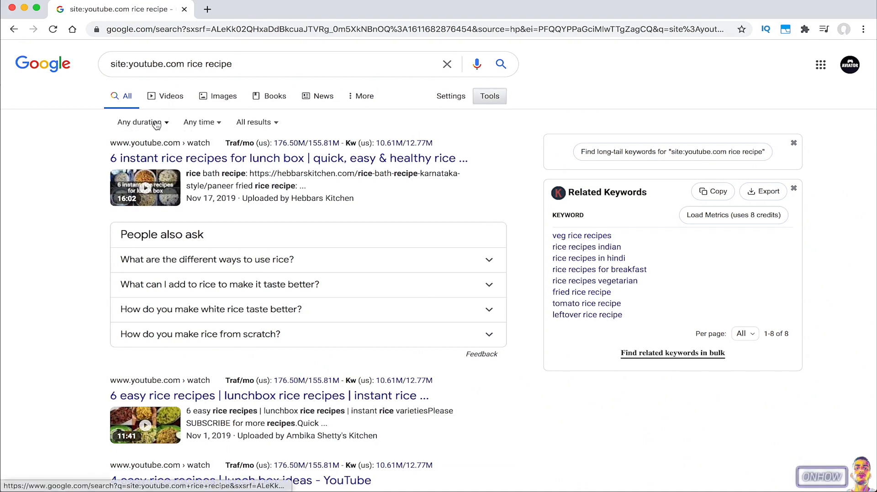
{"action": "left_click", "coordinate": [140, 122]}
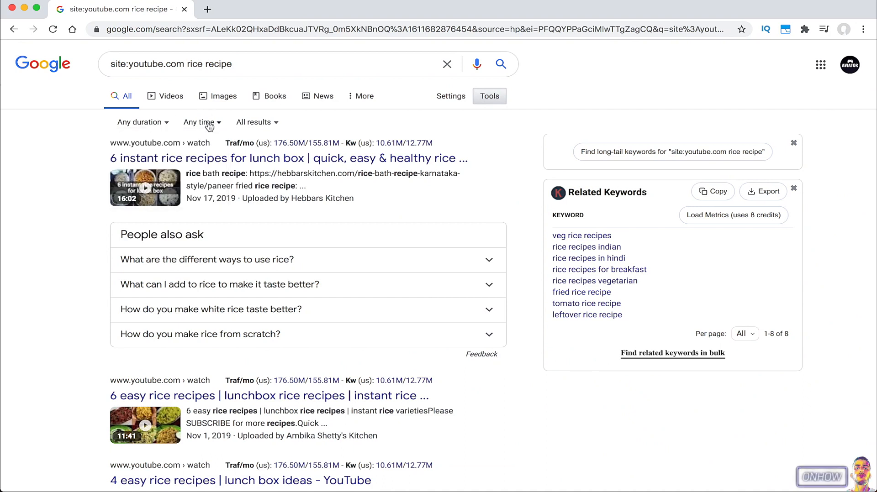
{"action": "left_click", "coordinate": [199, 122]}
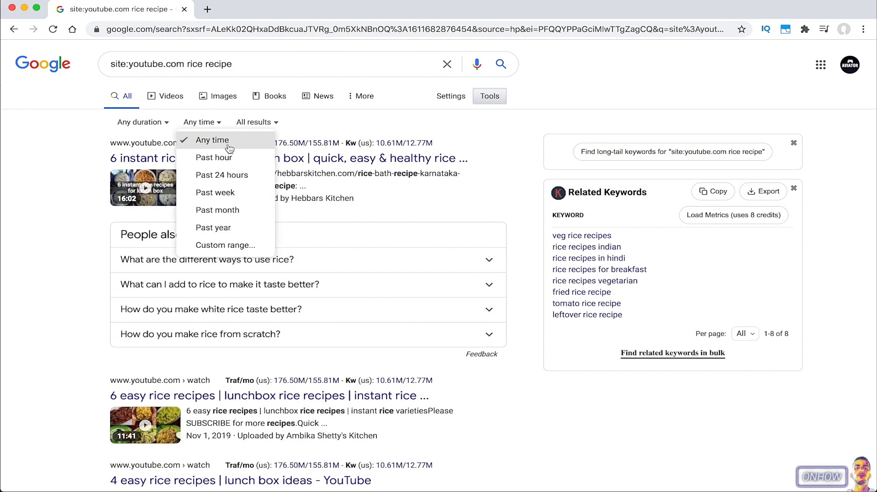
{"action": "mouse_move", "coordinate": [217, 210]}
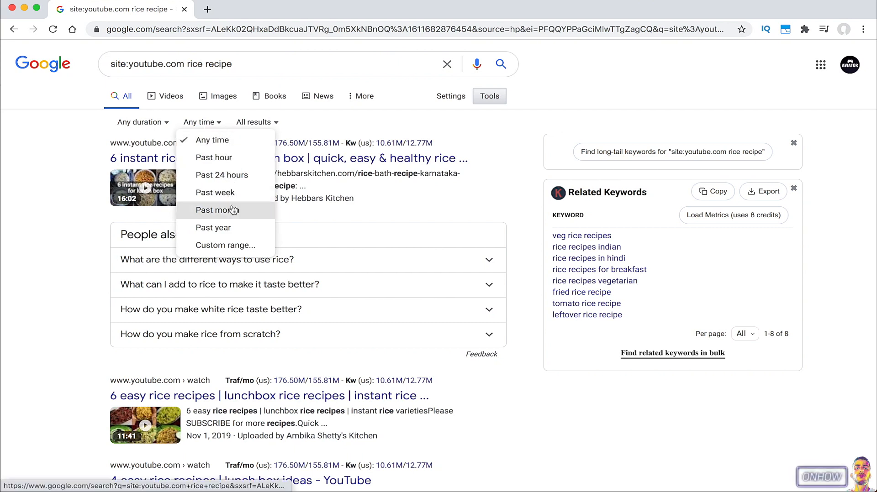
{"action": "mouse_move", "coordinate": [225, 245]}
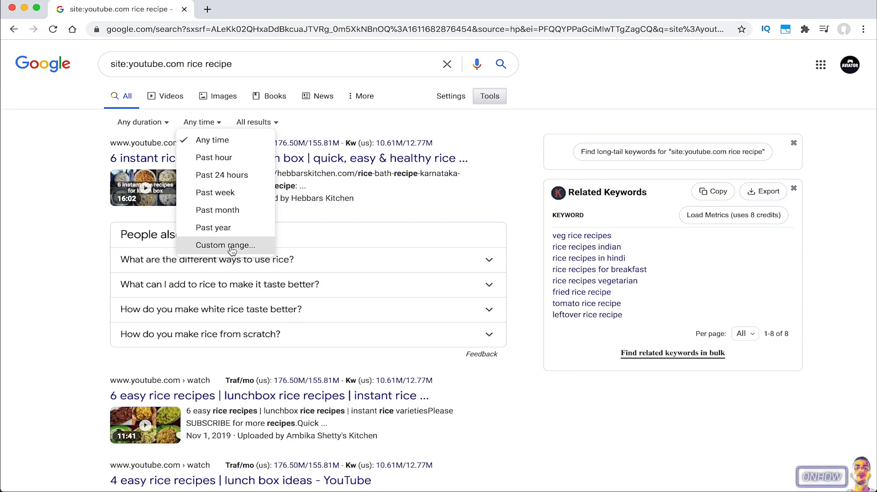
{"action": "left_click", "coordinate": [226, 245]}
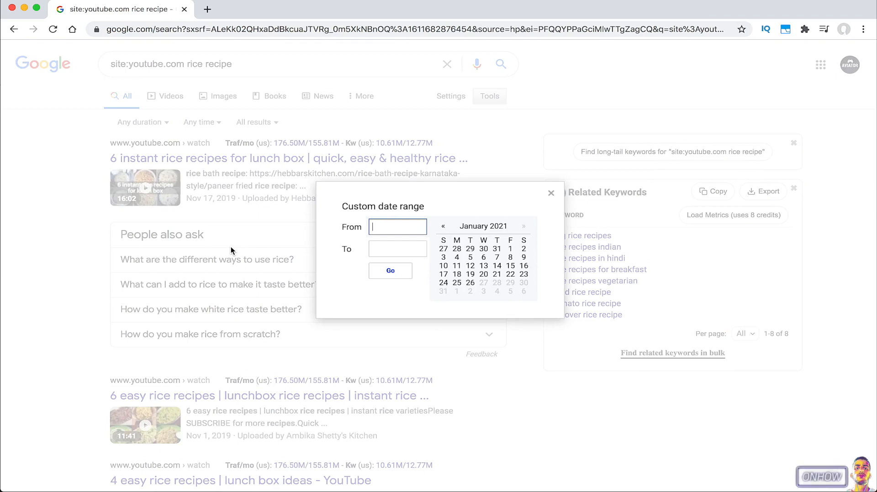
{"action": "mouse_move", "coordinate": [486, 225]}
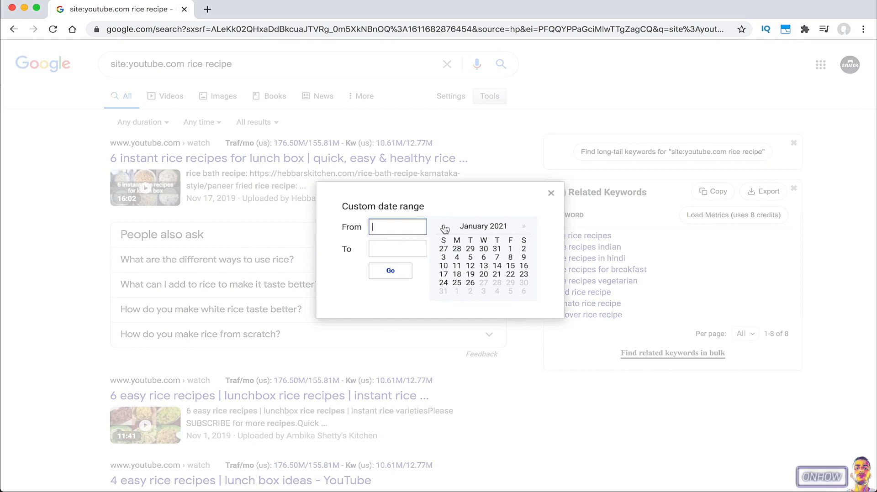
Pick May 2, 2011 as start and Nov 8, 2012 as end, then apply
{"action": "left_click", "coordinate": [443, 226]}
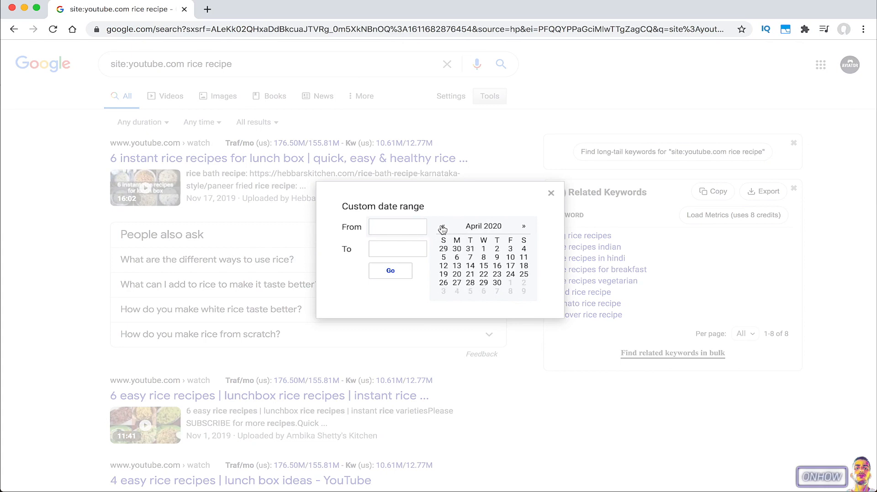
{"action": "left_click", "coordinate": [442, 226]}
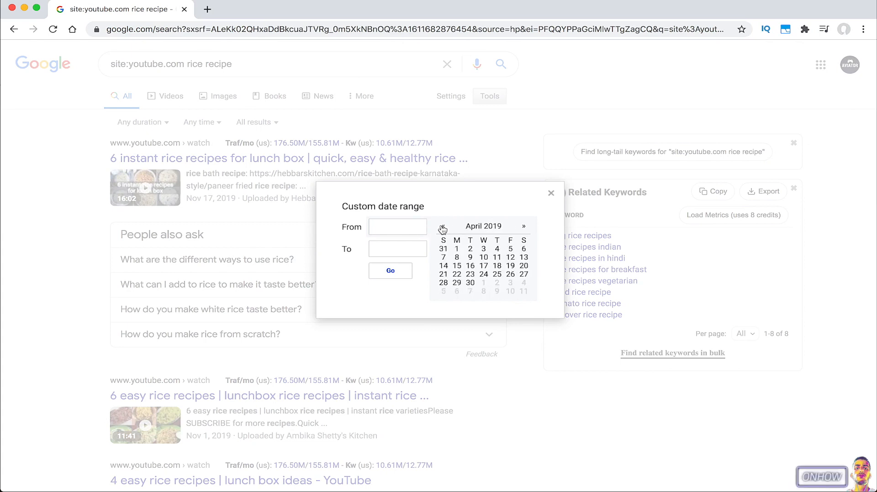
{"action": "left_click", "coordinate": [442, 229]}
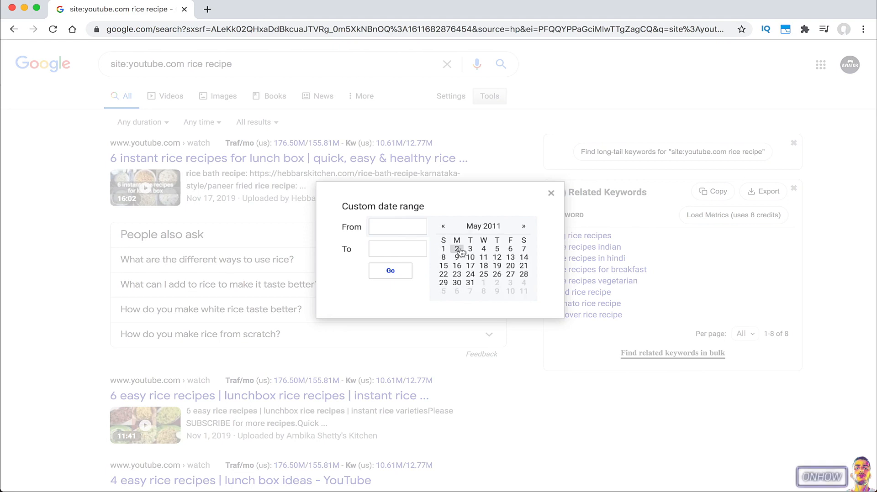
{"action": "left_click", "coordinate": [457, 249]}
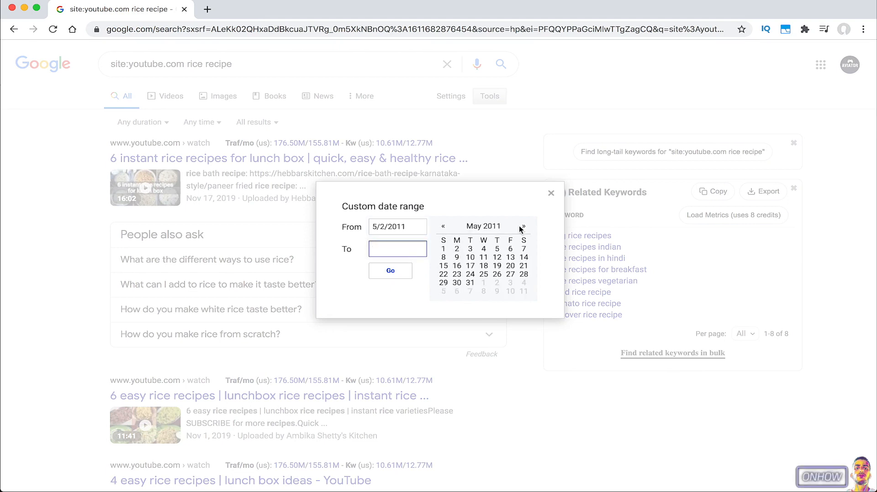
{"action": "left_click", "coordinate": [524, 226]}
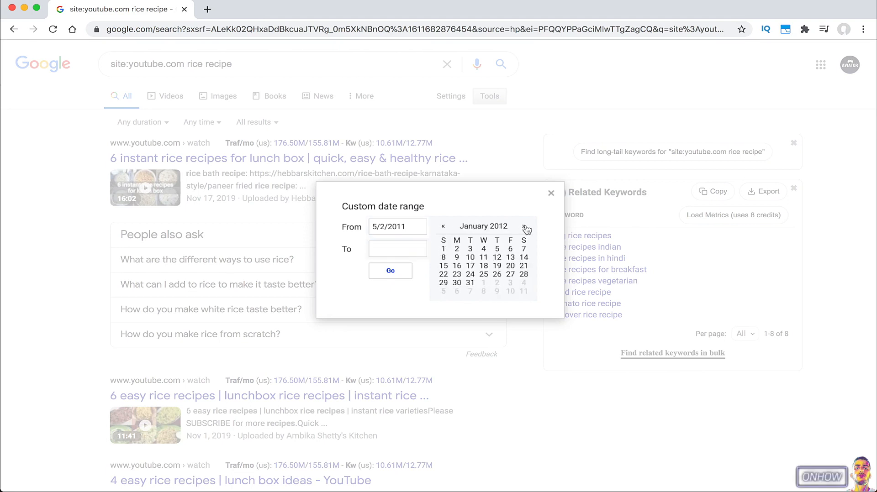
{"action": "left_click", "coordinate": [526, 227]}
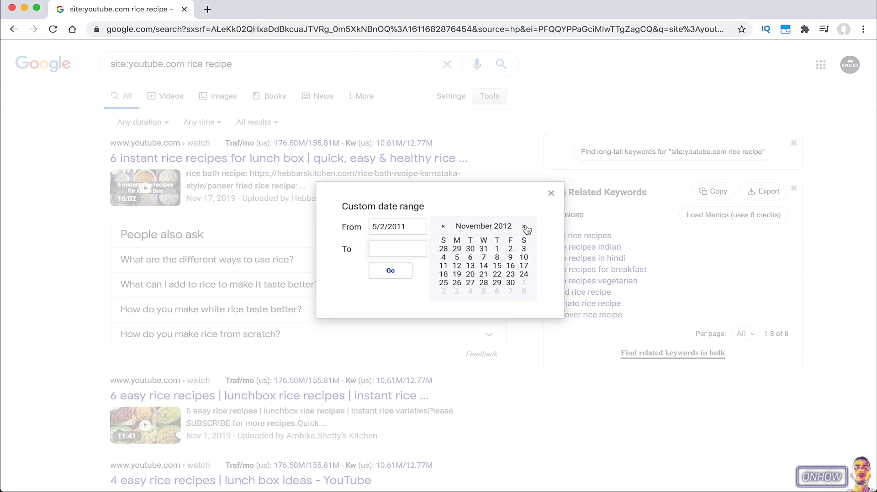
{"action": "left_click", "coordinate": [497, 257]}
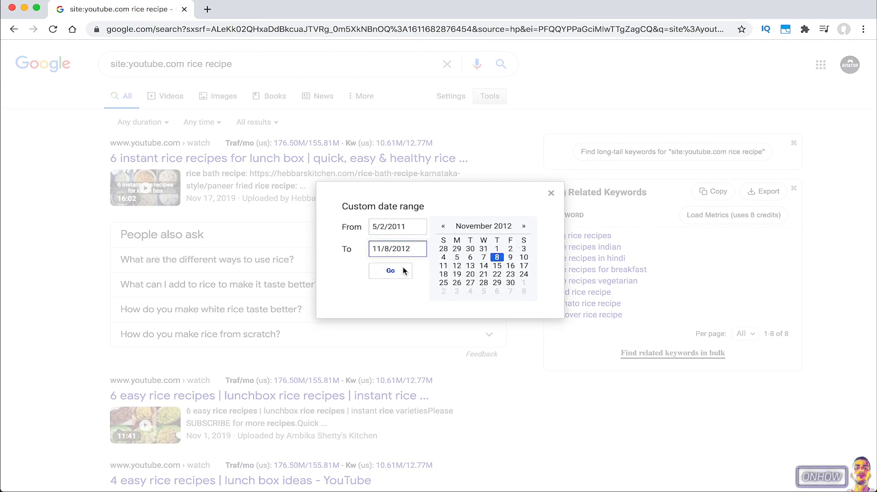
{"action": "left_click", "coordinate": [389, 271]}
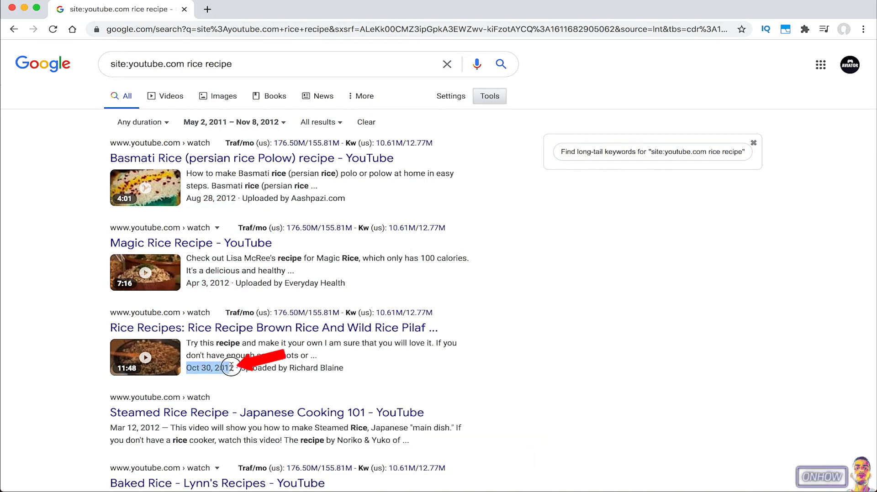
Scroll the filtered results, highlighting an upload year to confirm 2012 dates
{"action": "scroll", "scroll_direction": "down", "scroll_amount": 3}
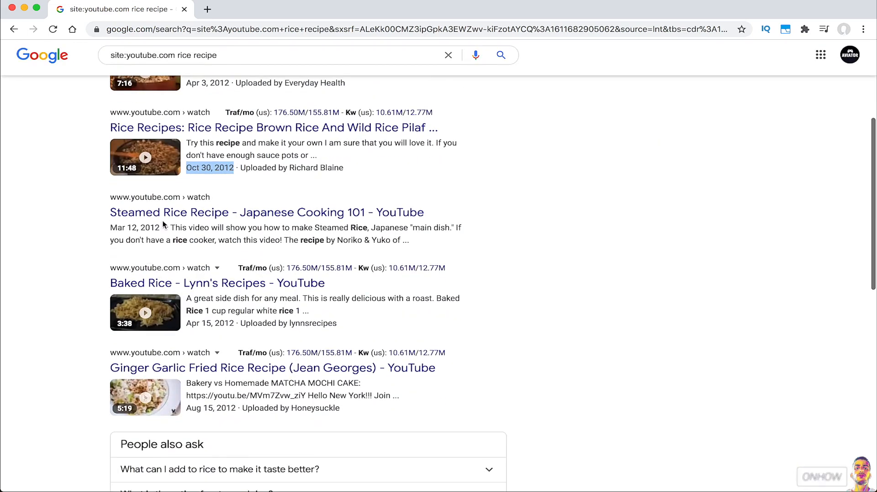
{"action": "scroll", "scroll_direction": "down", "scroll_amount": 3}
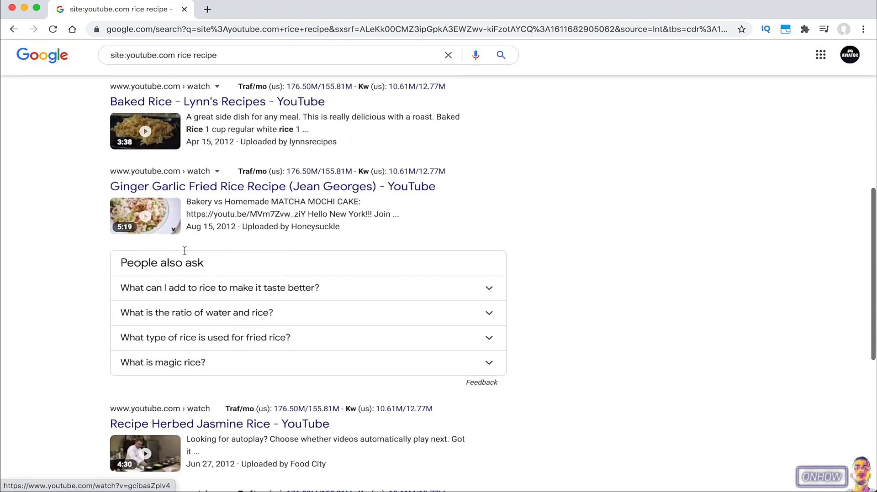
{"action": "double_click", "coordinate": [224, 142]}
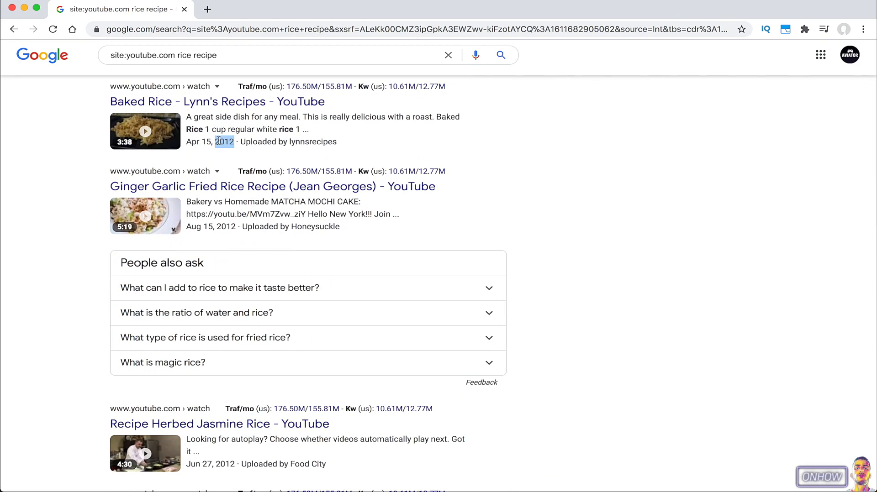
{"action": "scroll", "scroll_direction": "down", "scroll_amount": 3}
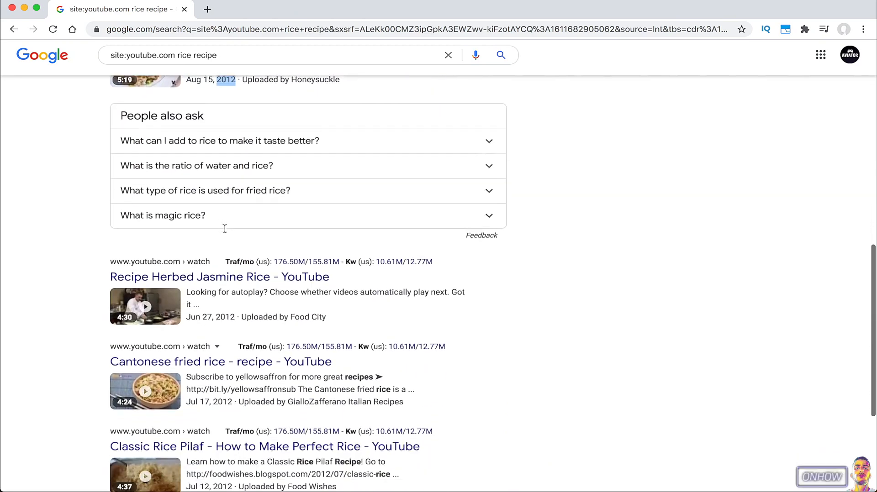
{"action": "scroll", "scroll_direction": "down", "scroll_amount": 3}
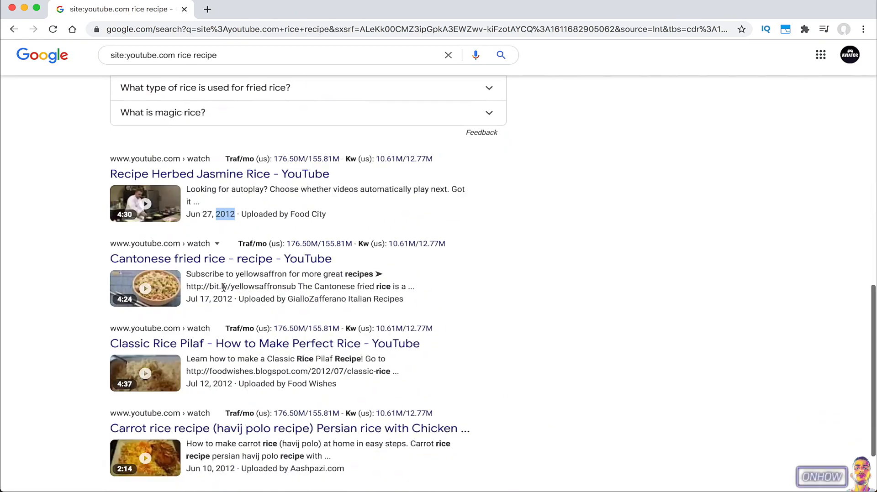
{"action": "scroll", "scroll_direction": "down", "scroll_amount": 3}
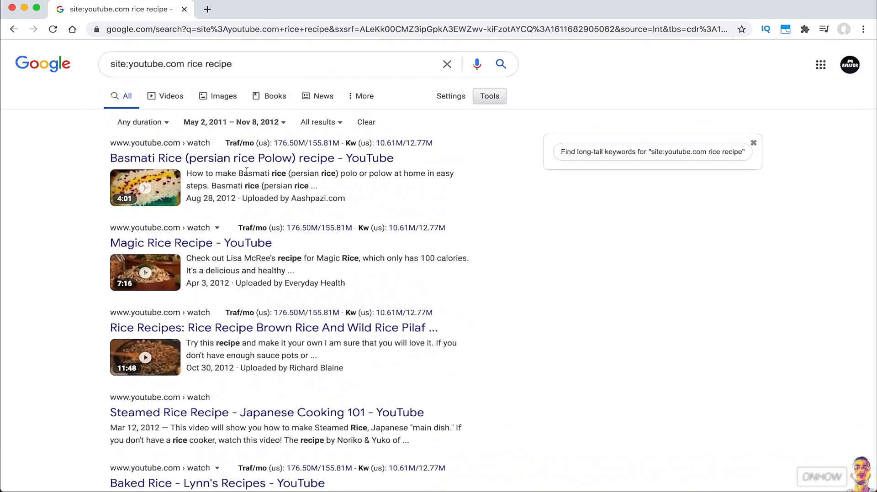
{"action": "mouse_move", "coordinate": [530, 295]}
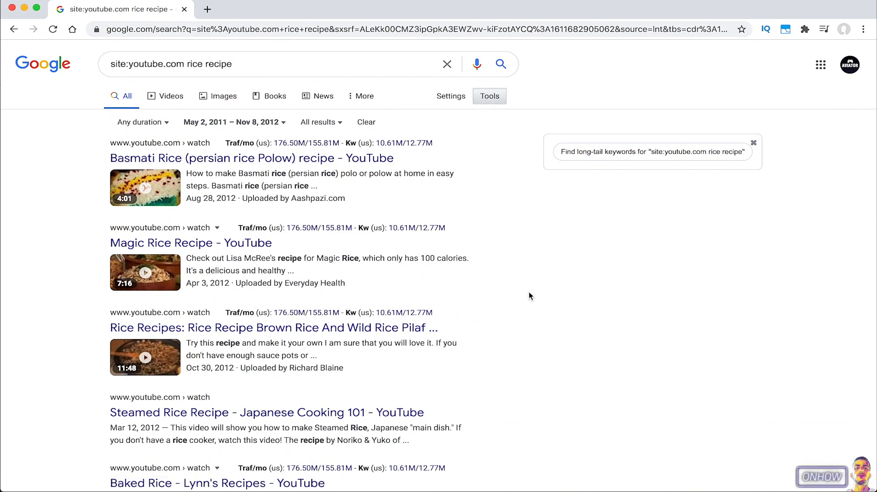